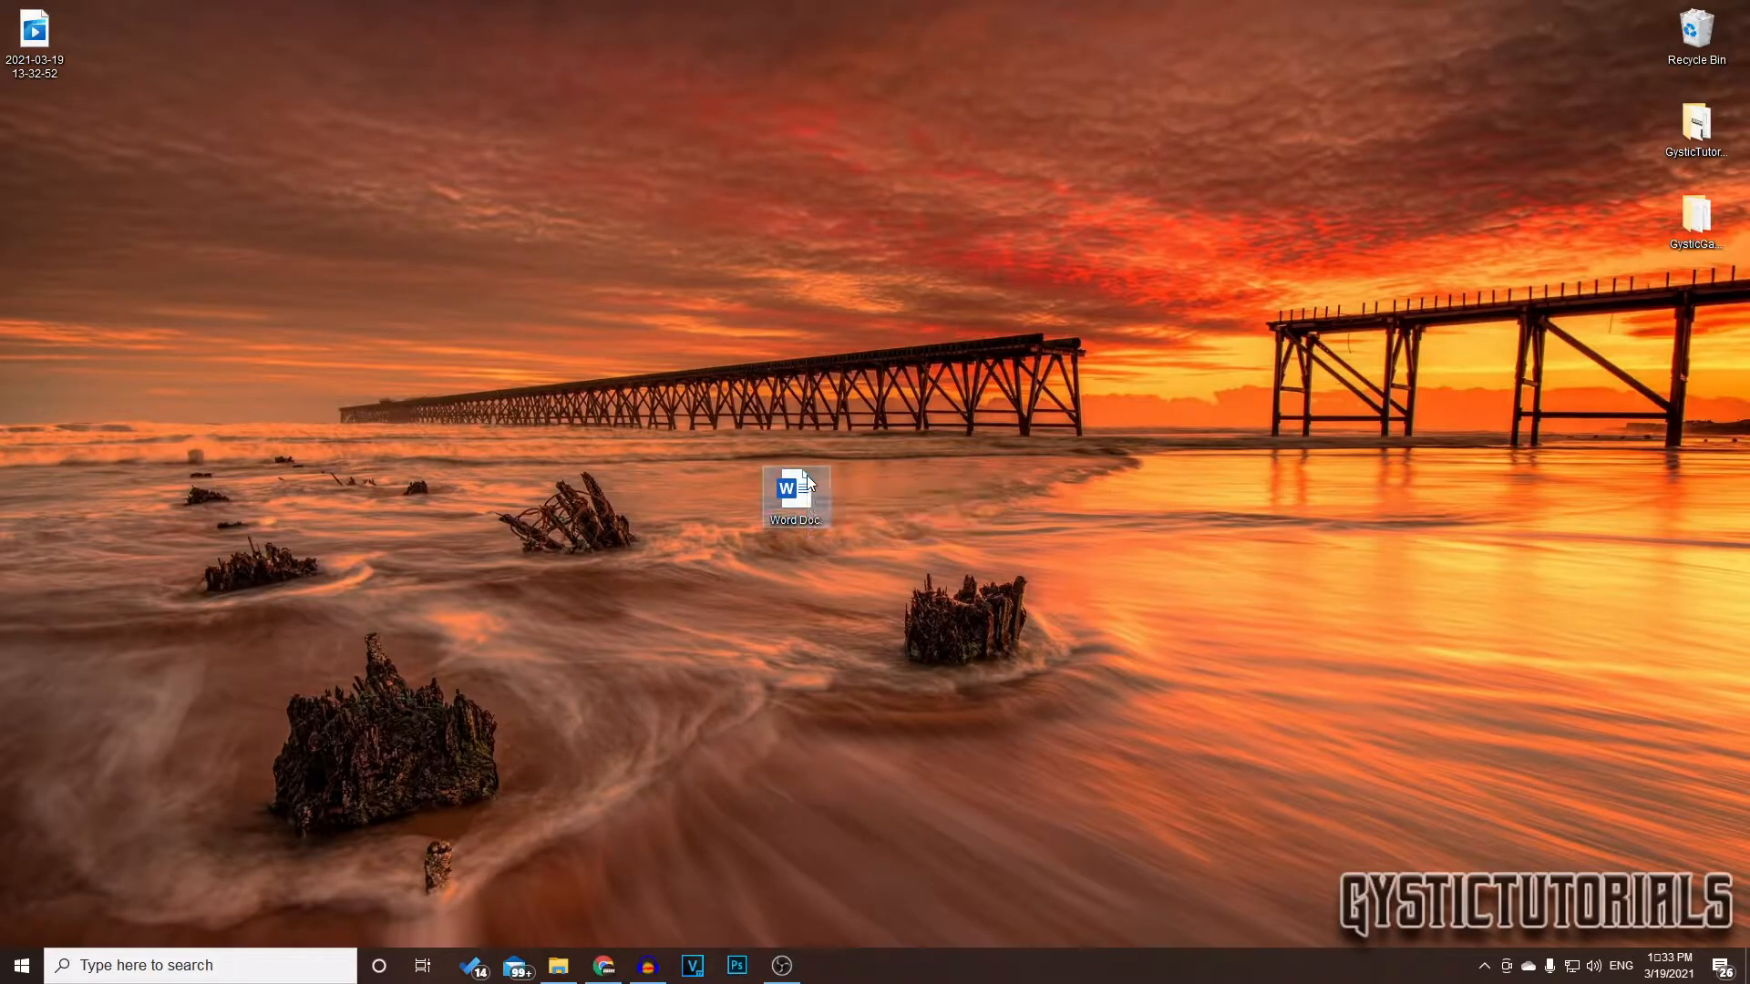
Open Word Doc. from the desktop and start Create PDF/XPS from File > Export.
double_click(793, 490)
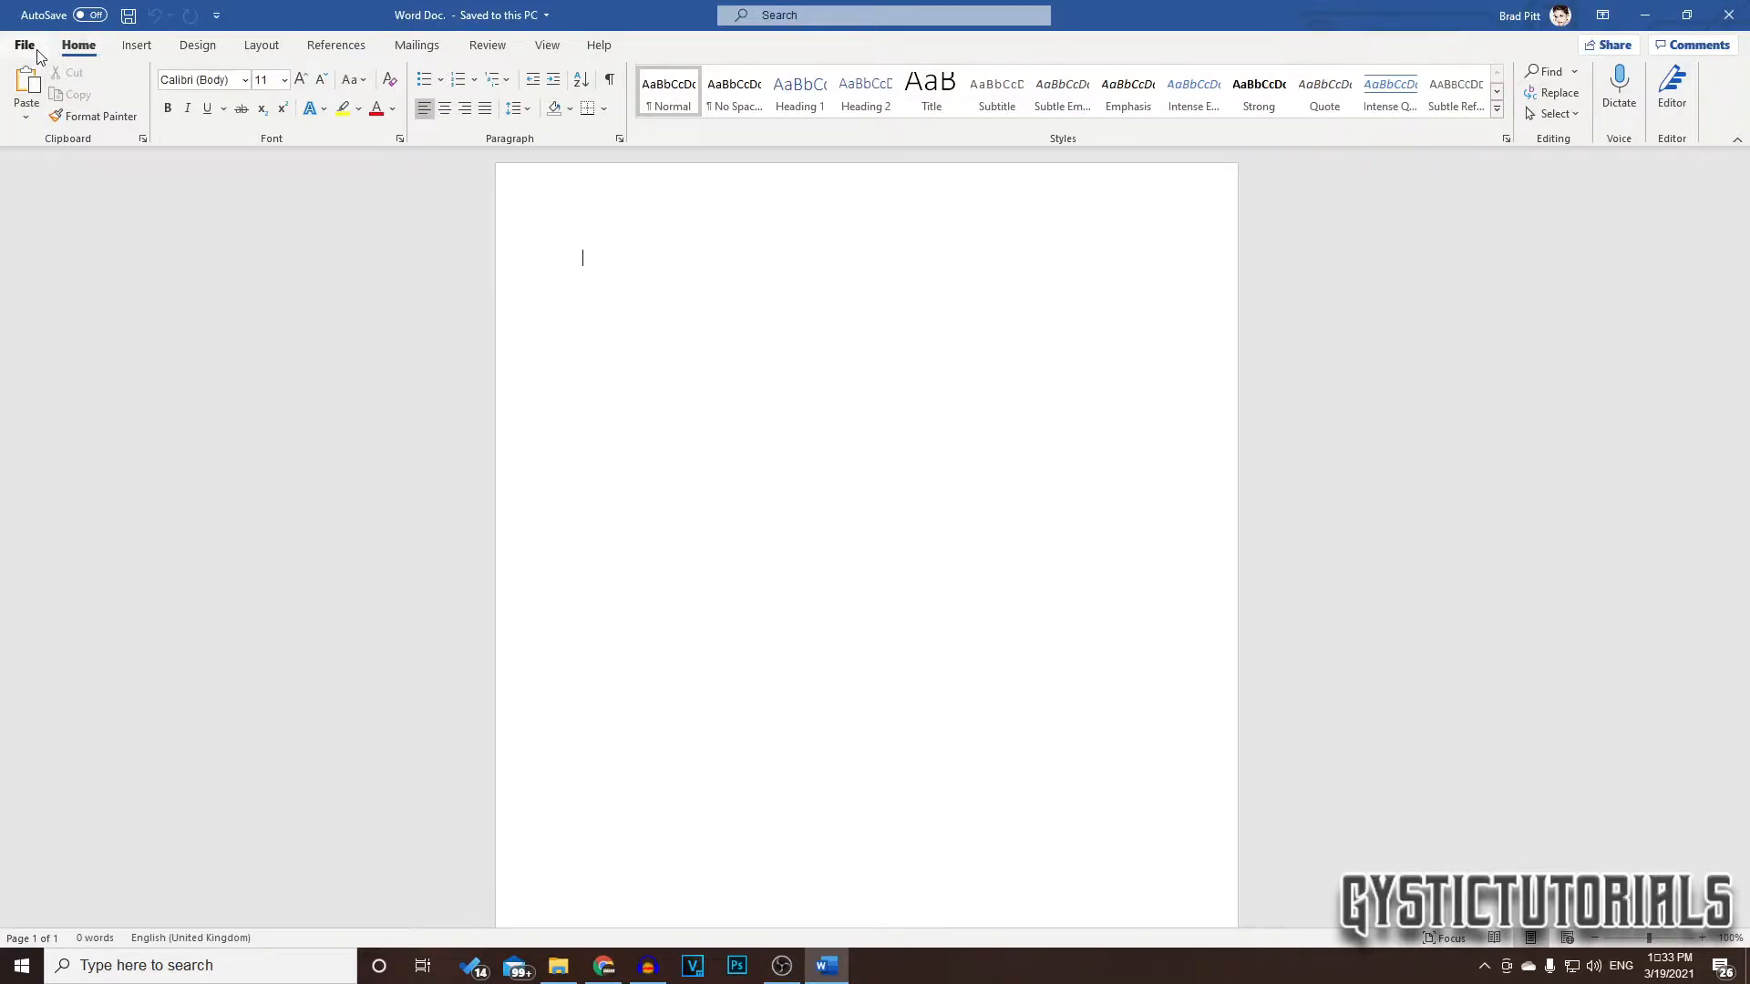
left_click(24, 44)
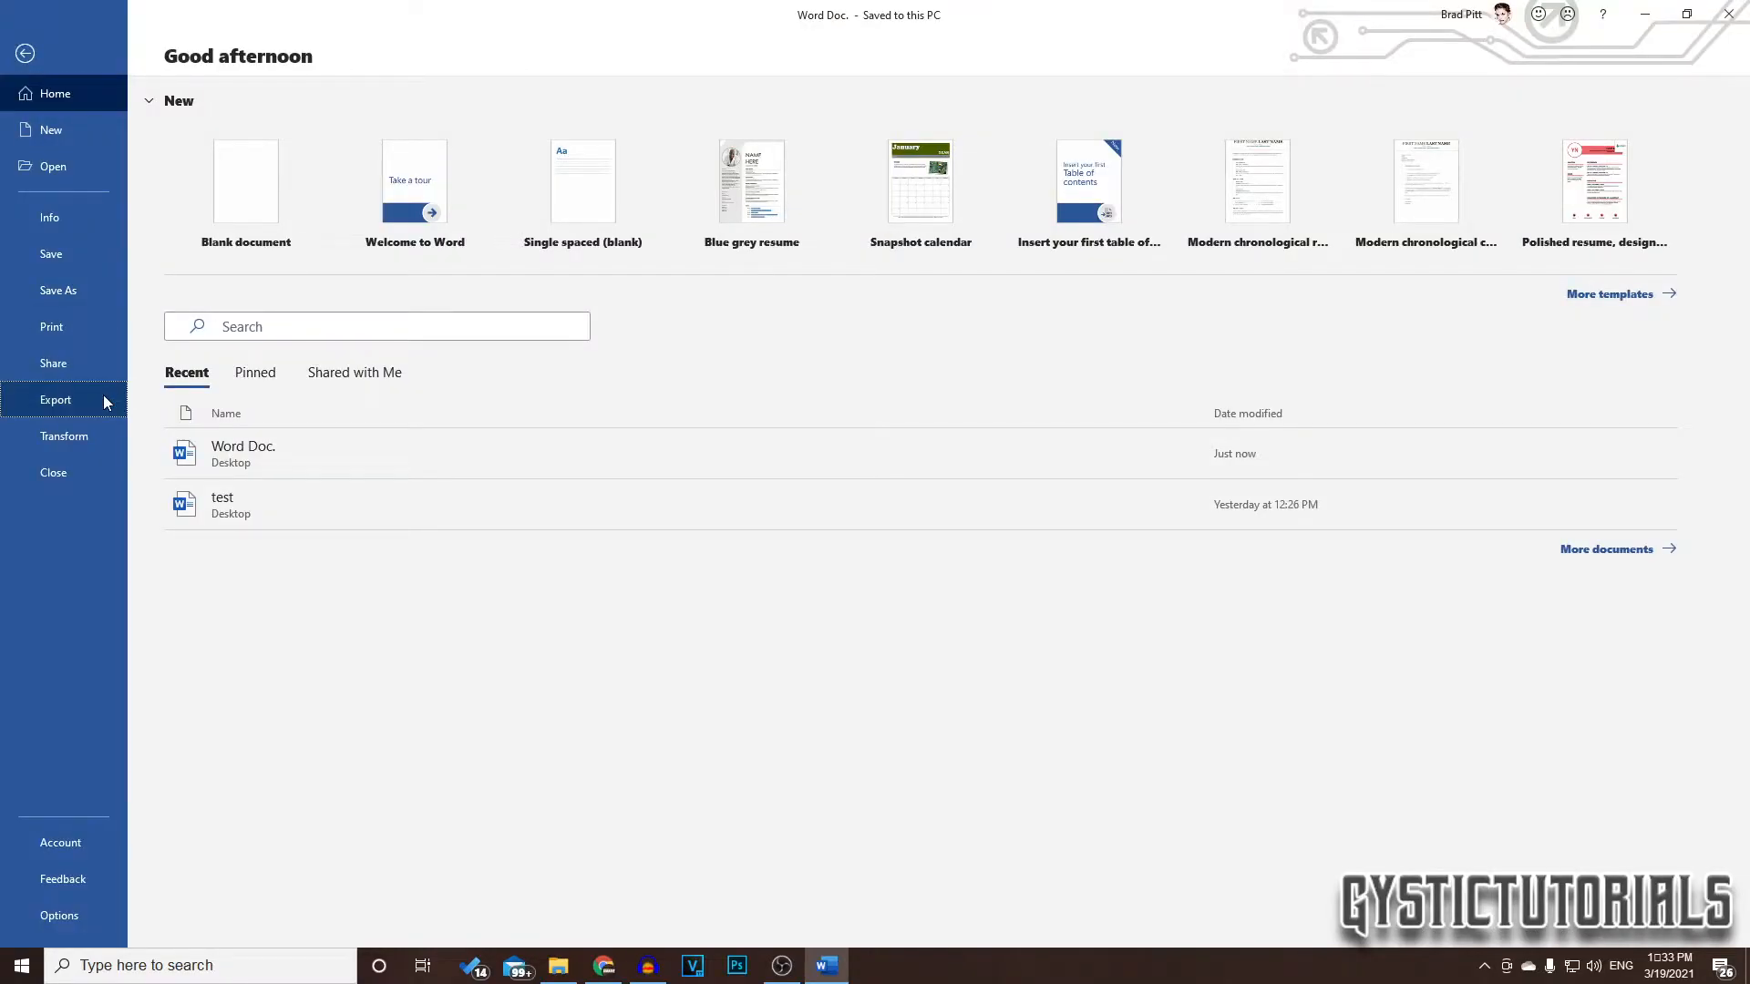
left_click(55, 400)
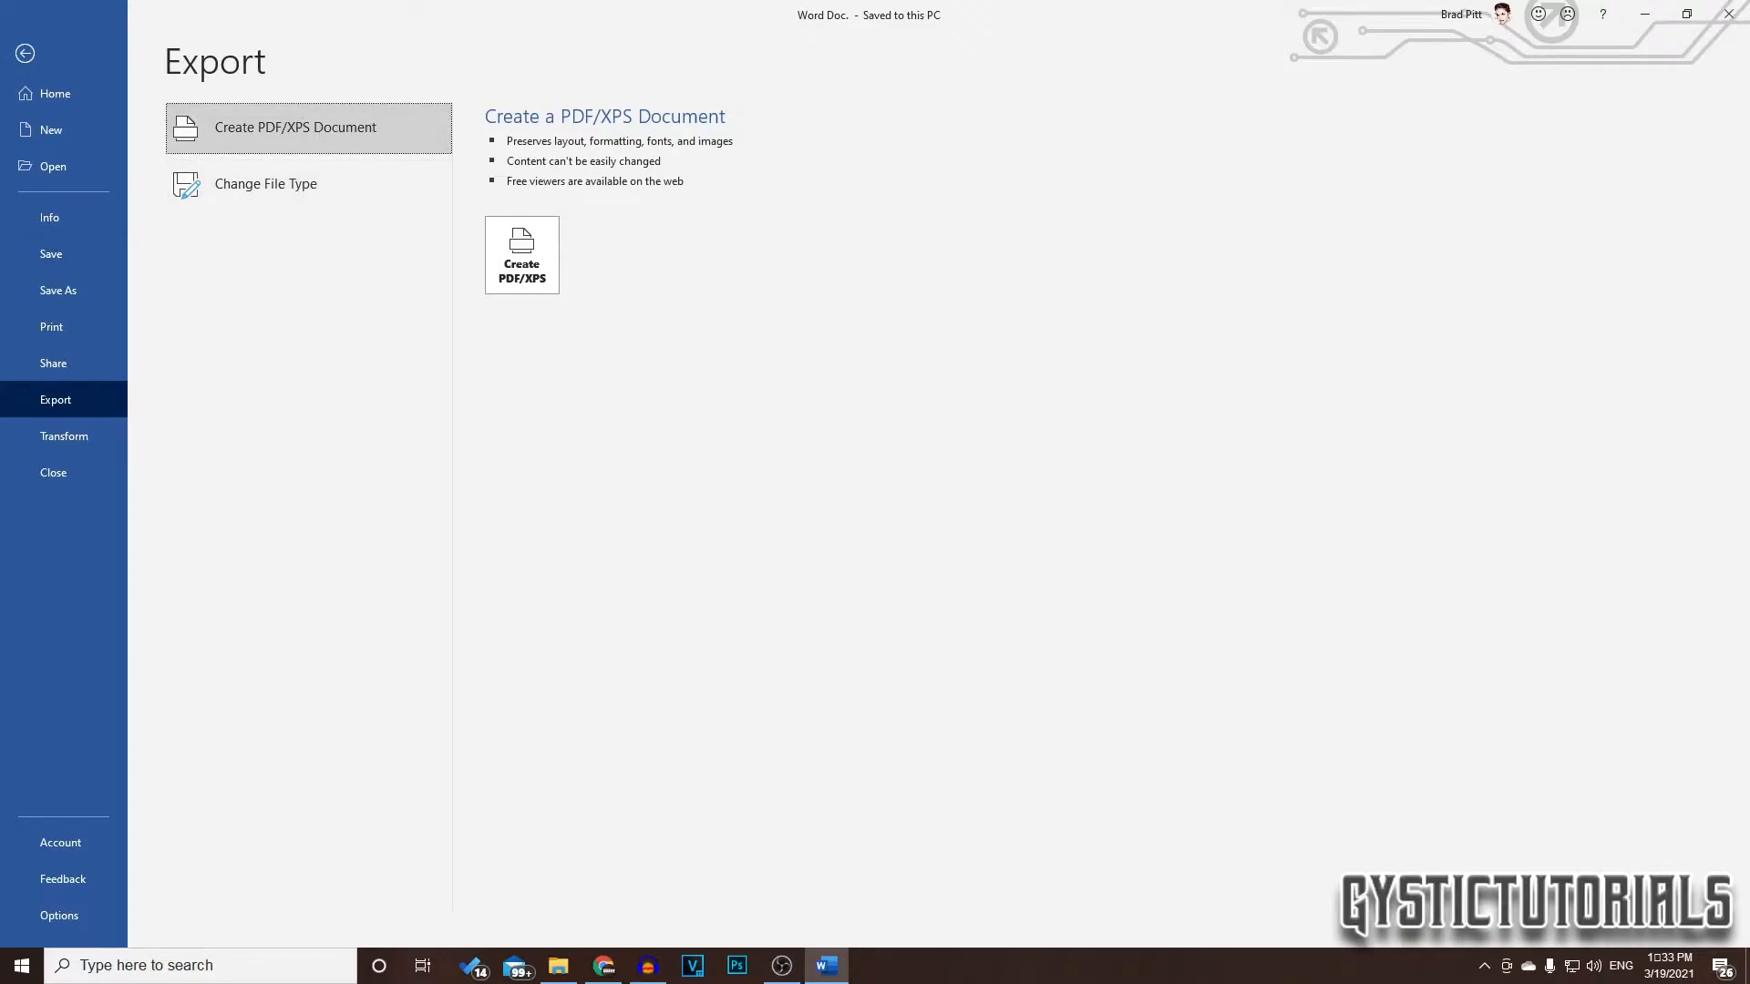
left_click(521, 255)
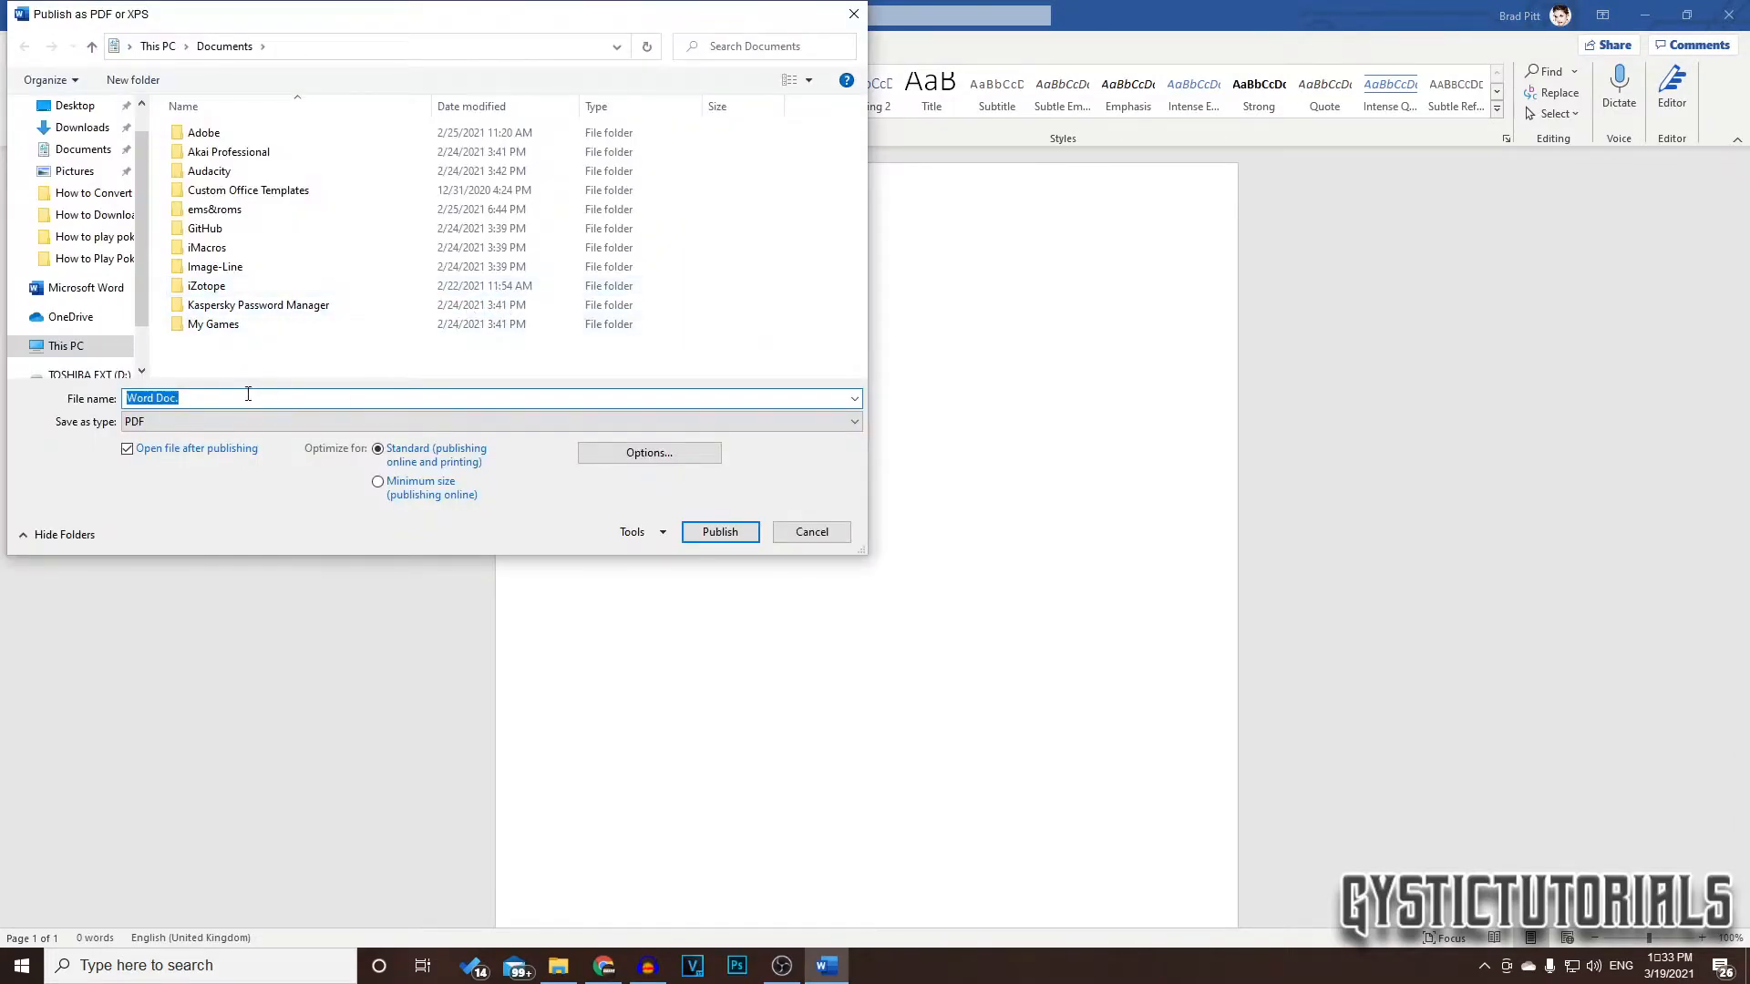
Publish the document as a PDF under the new file name 'p'.
type("p")
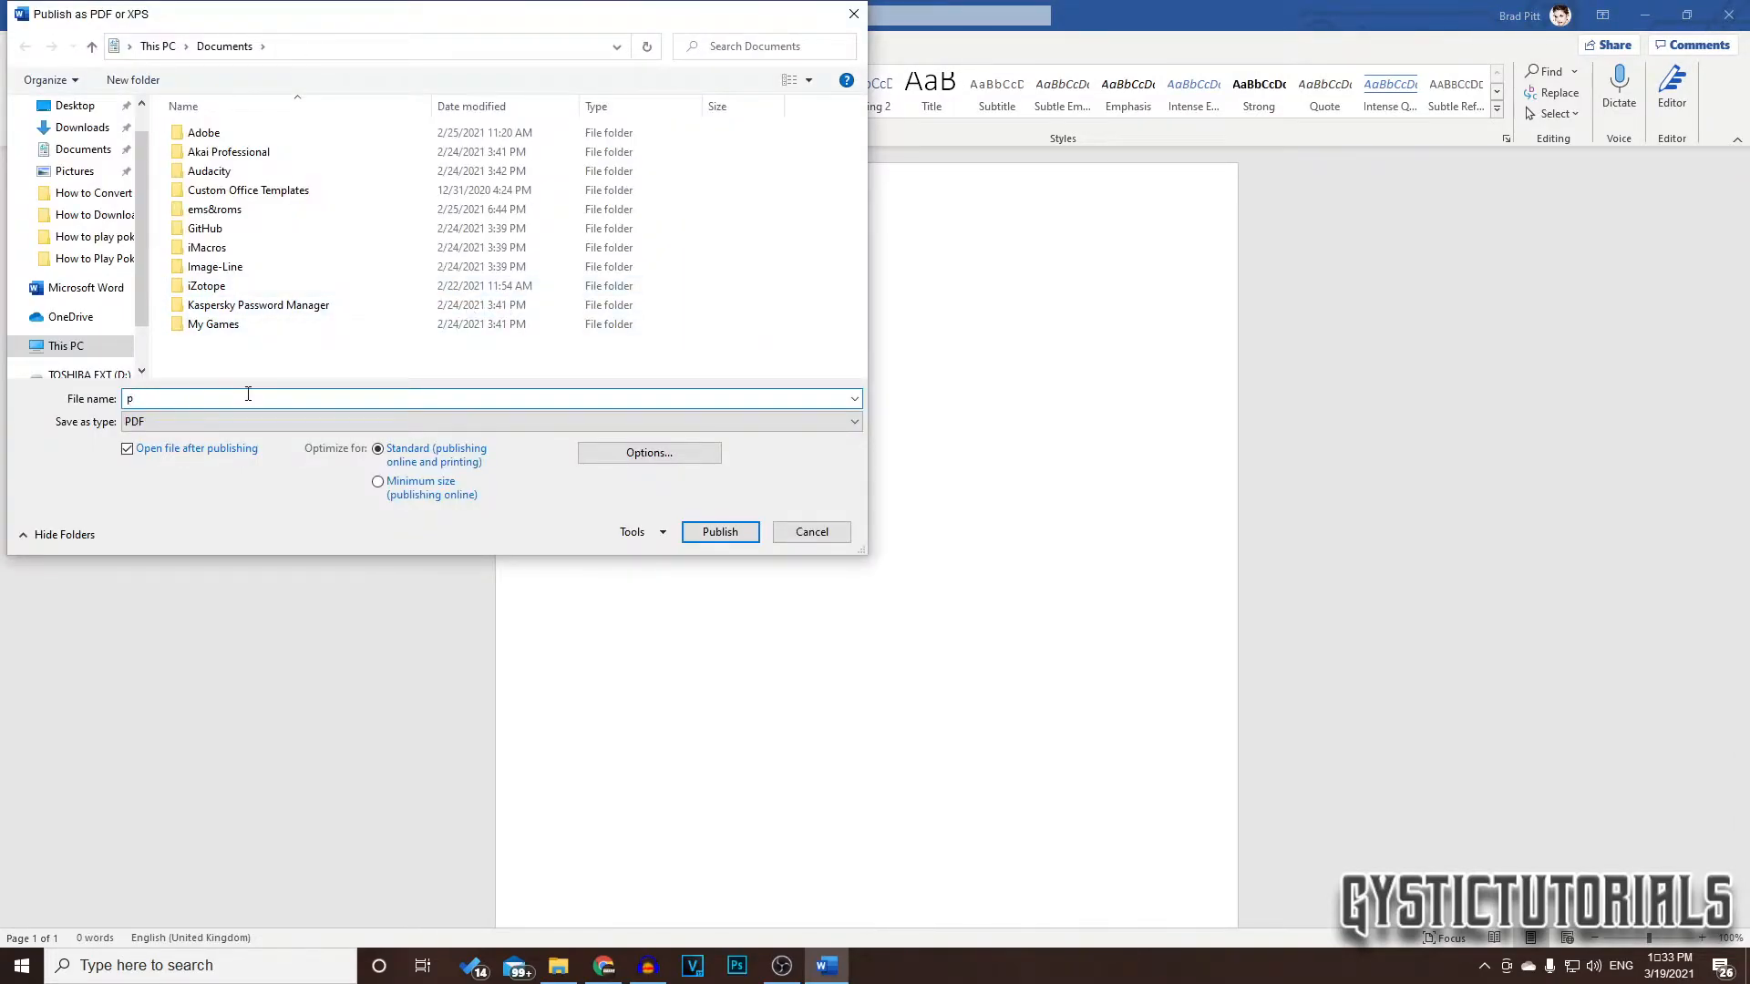
left_click(75, 105)
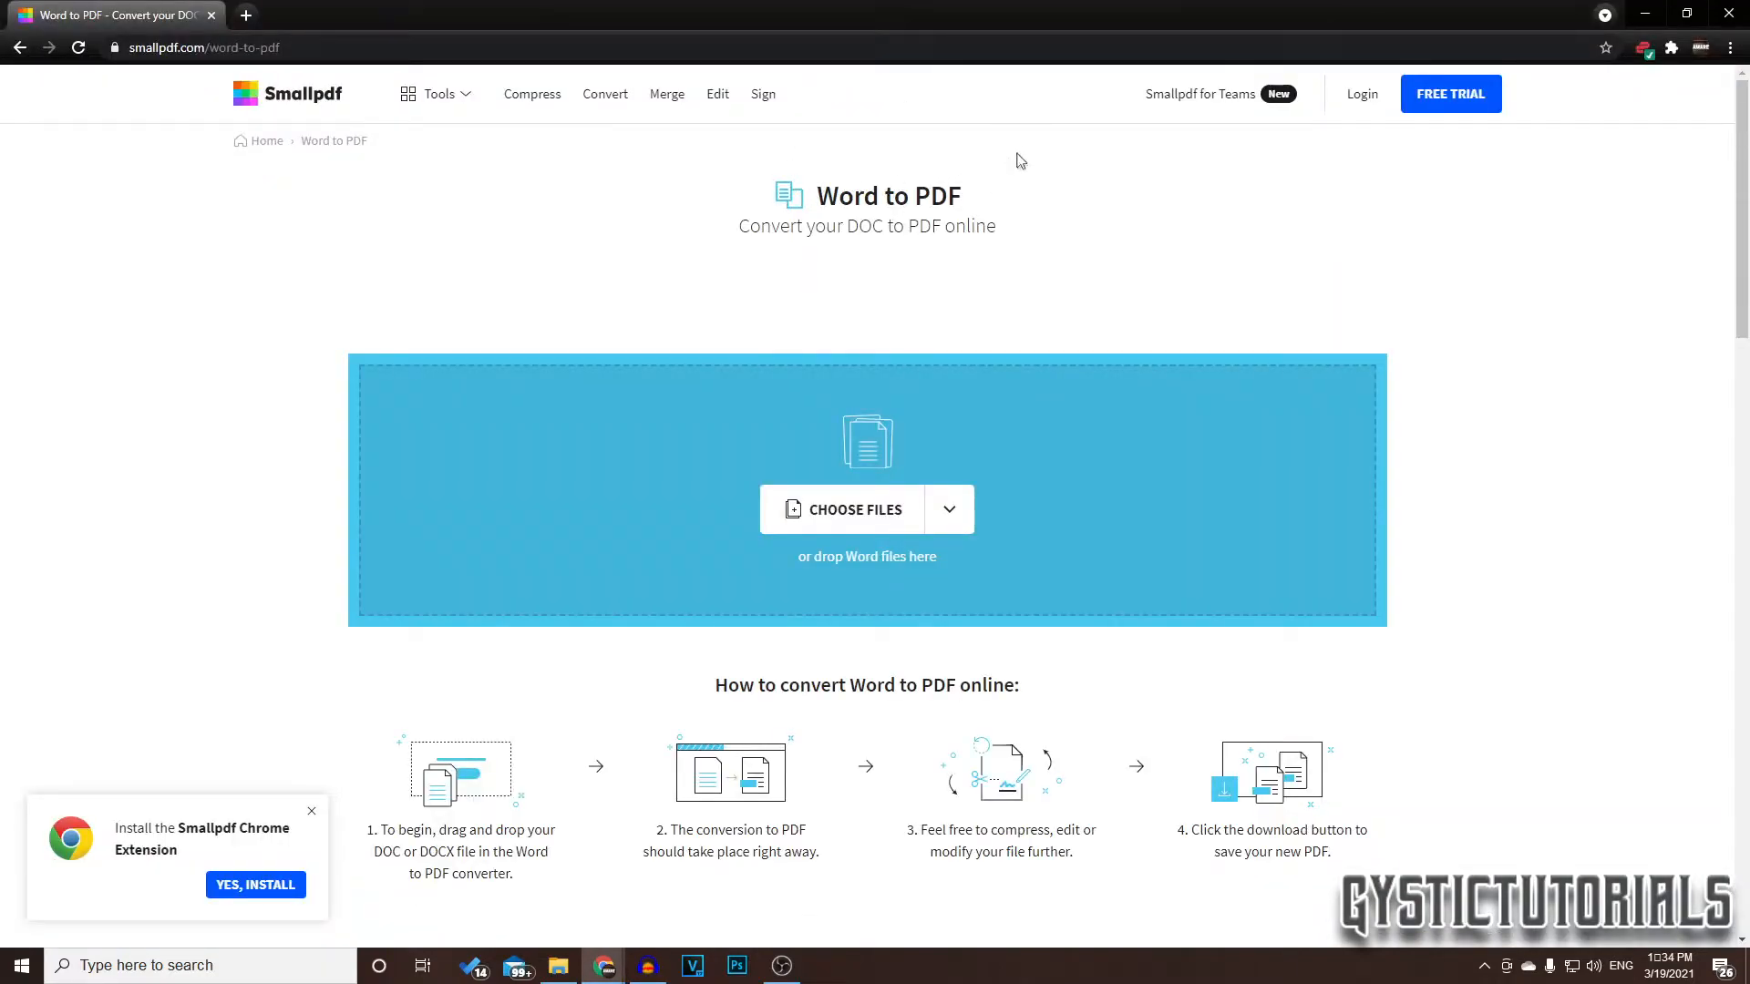
mouse_move(793, 364)
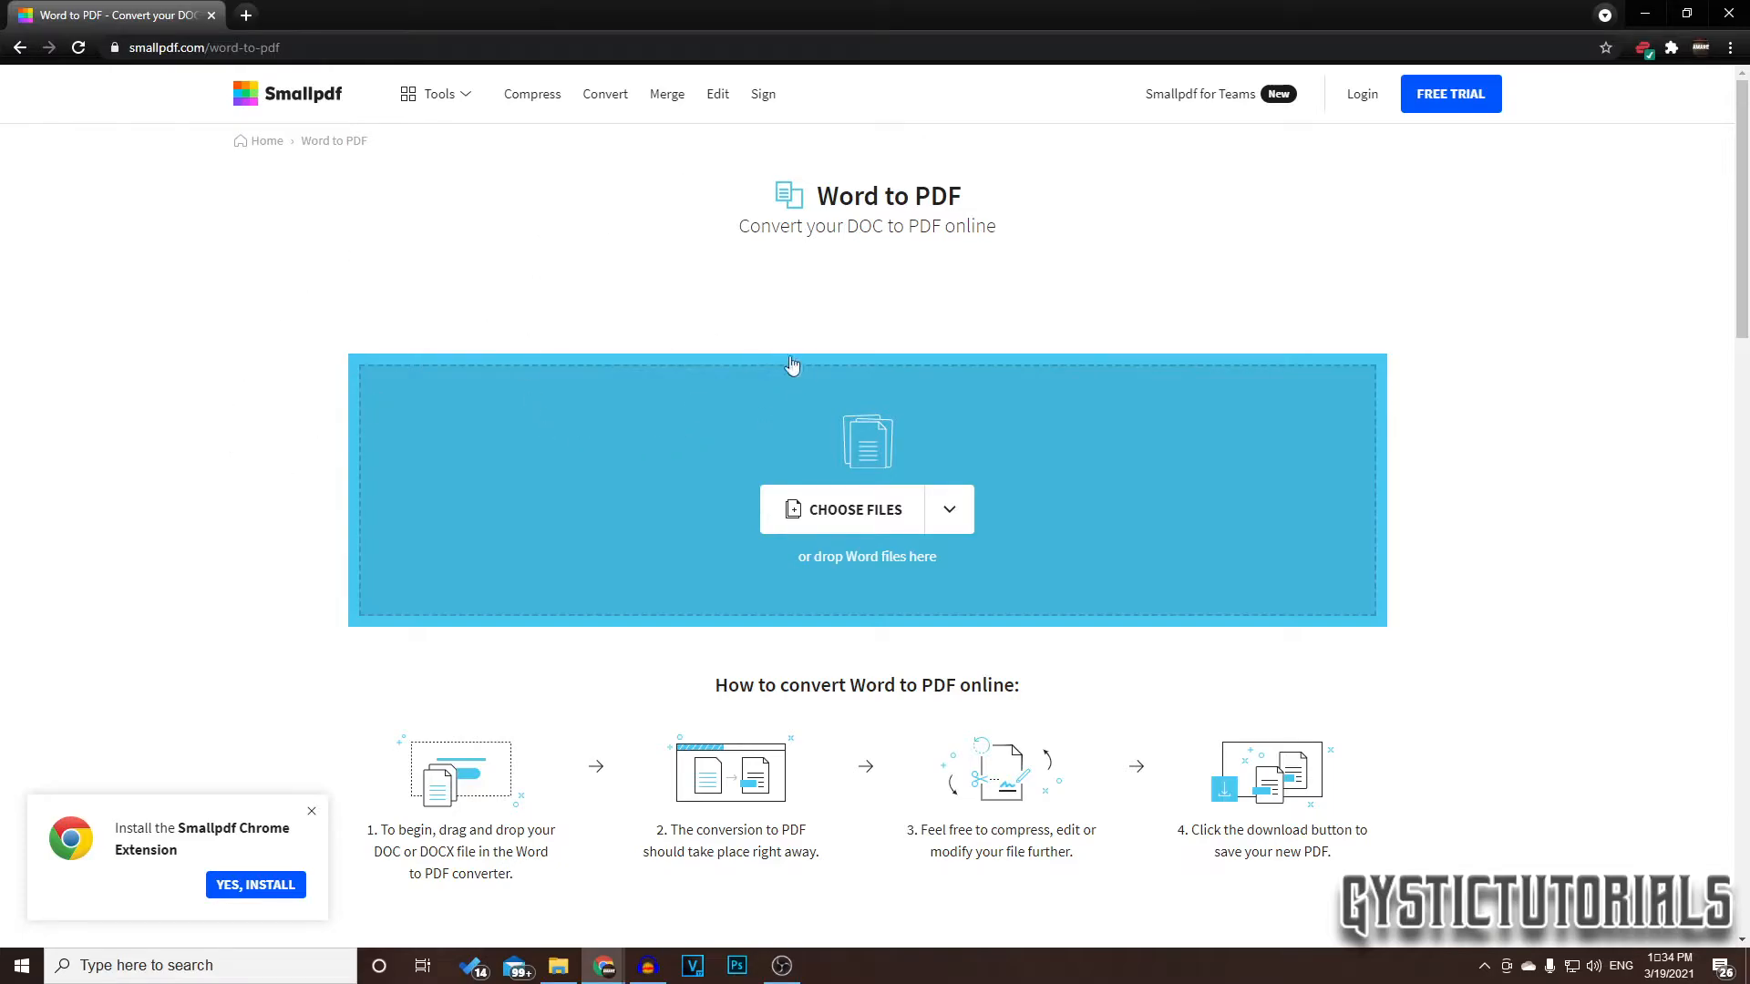
Upload Word Doc. from the Desktop to Smallpdf's Word-to-PDF converter.
left_click(855, 508)
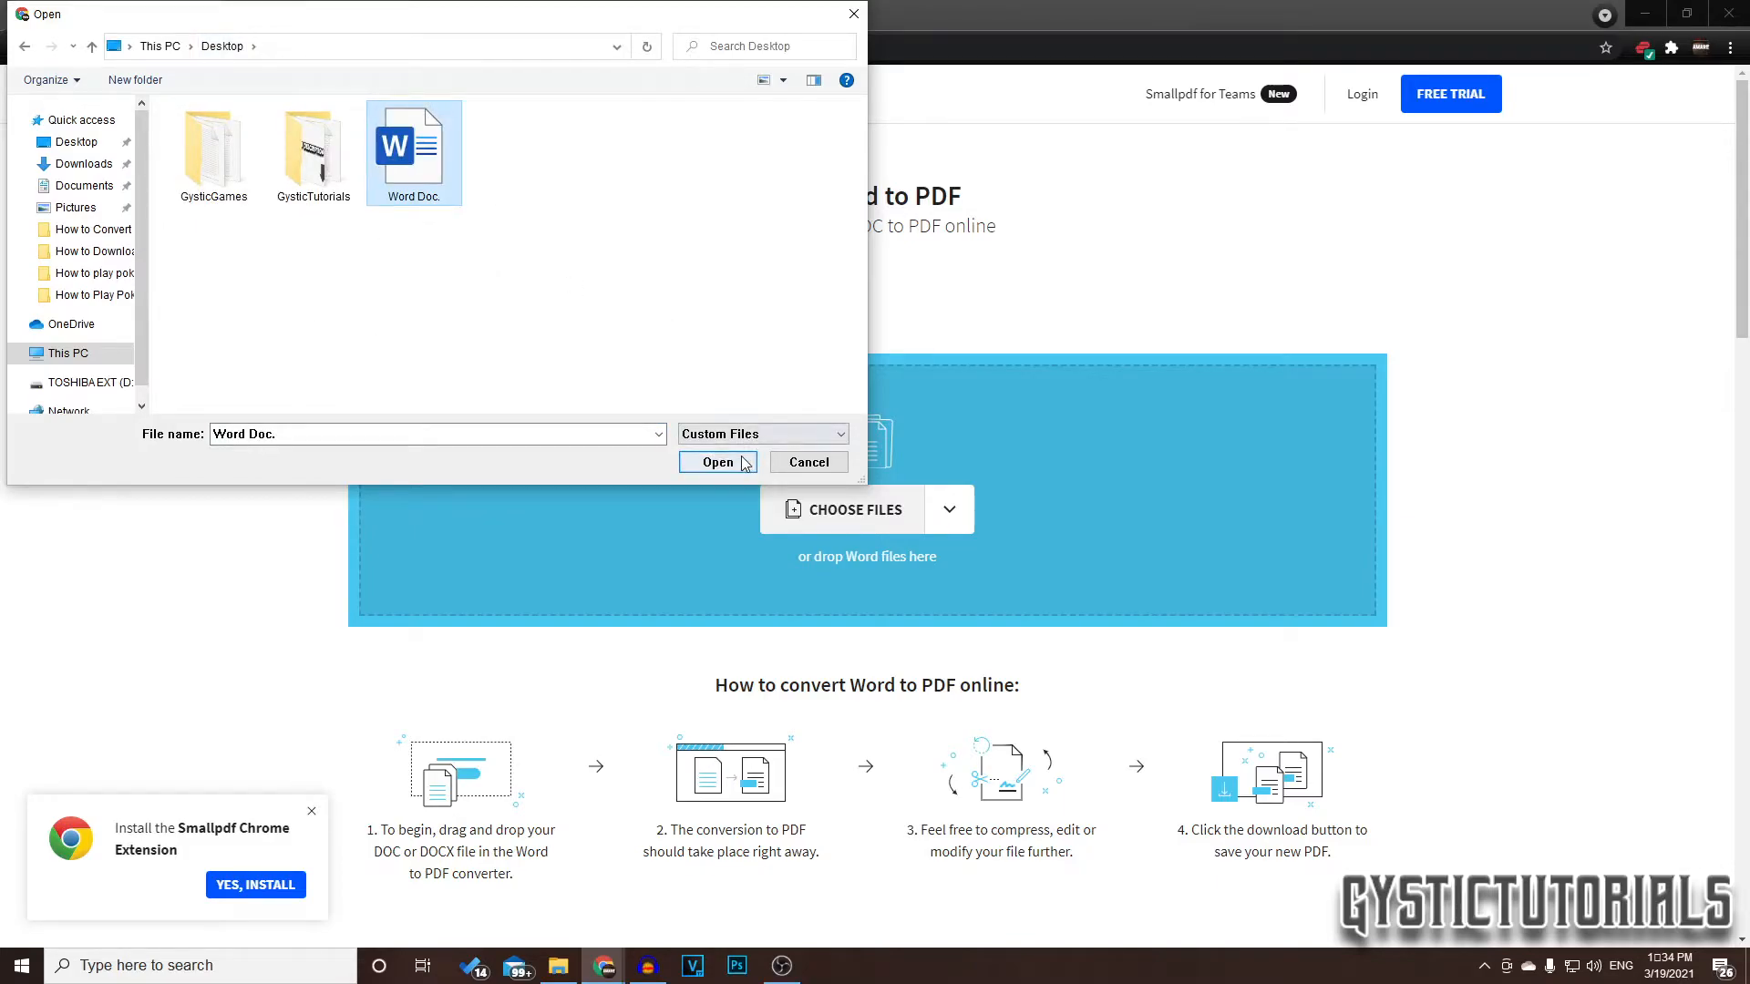
left_click(718, 461)
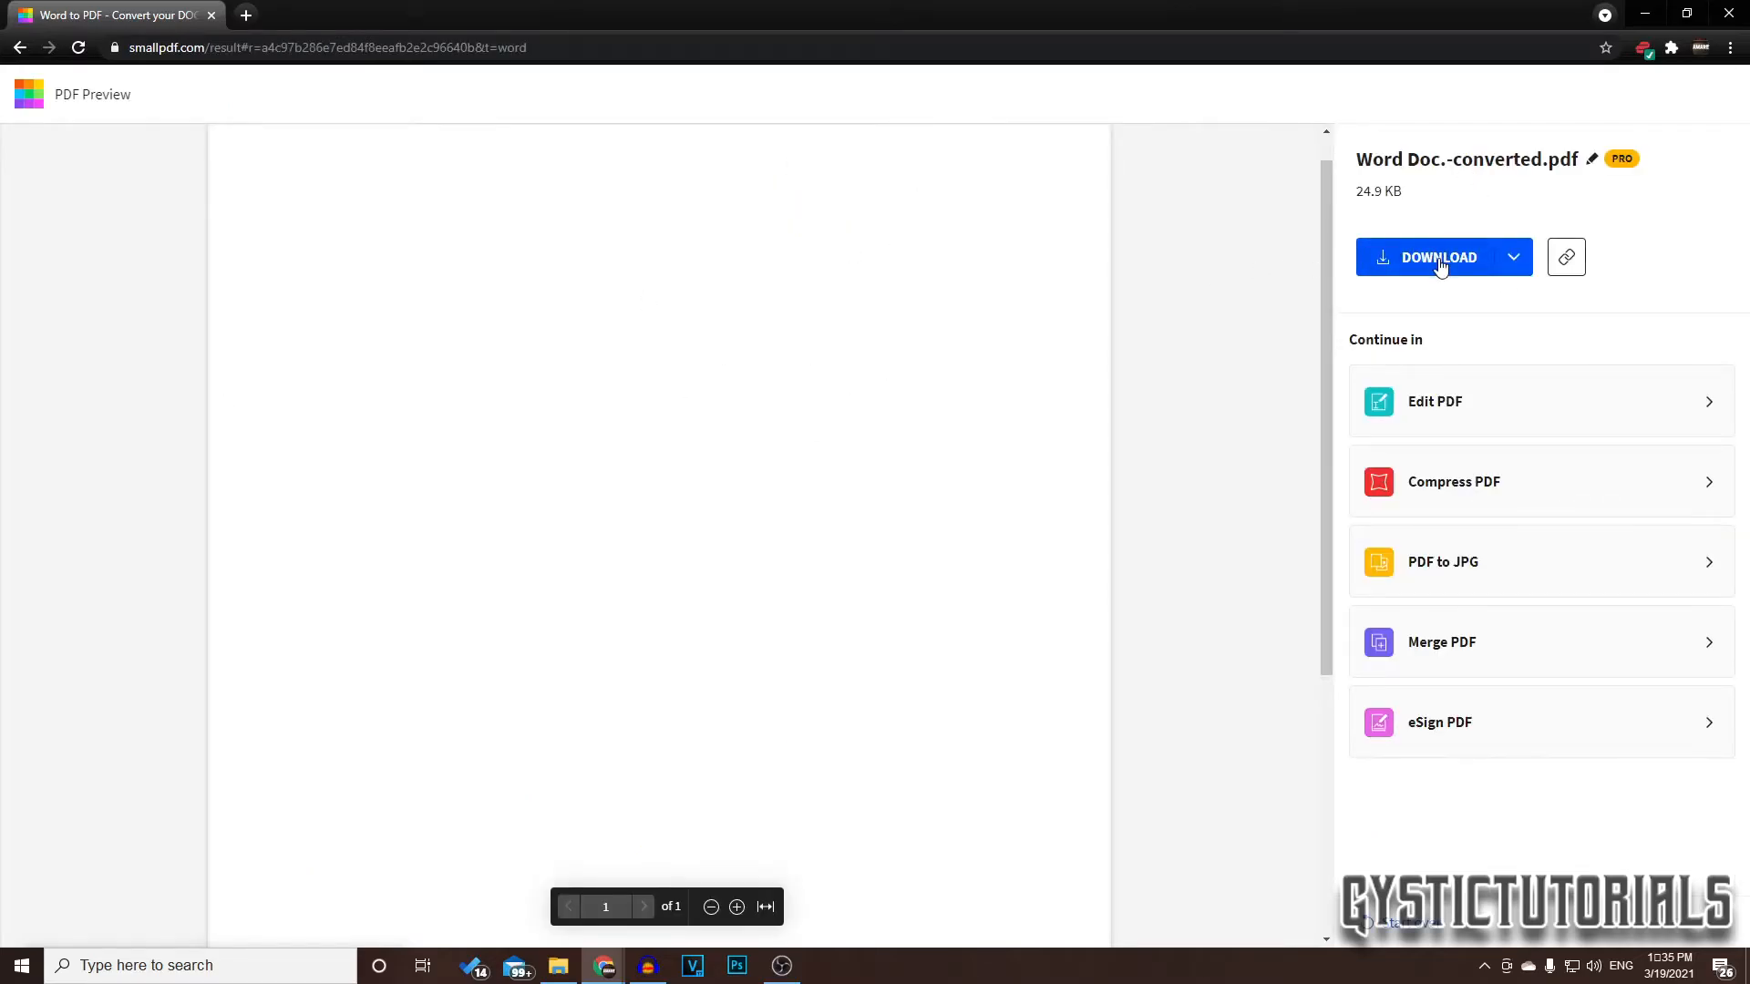
Download the converted Word Doc.-converted.pdf to the computer.
left_click(1438, 257)
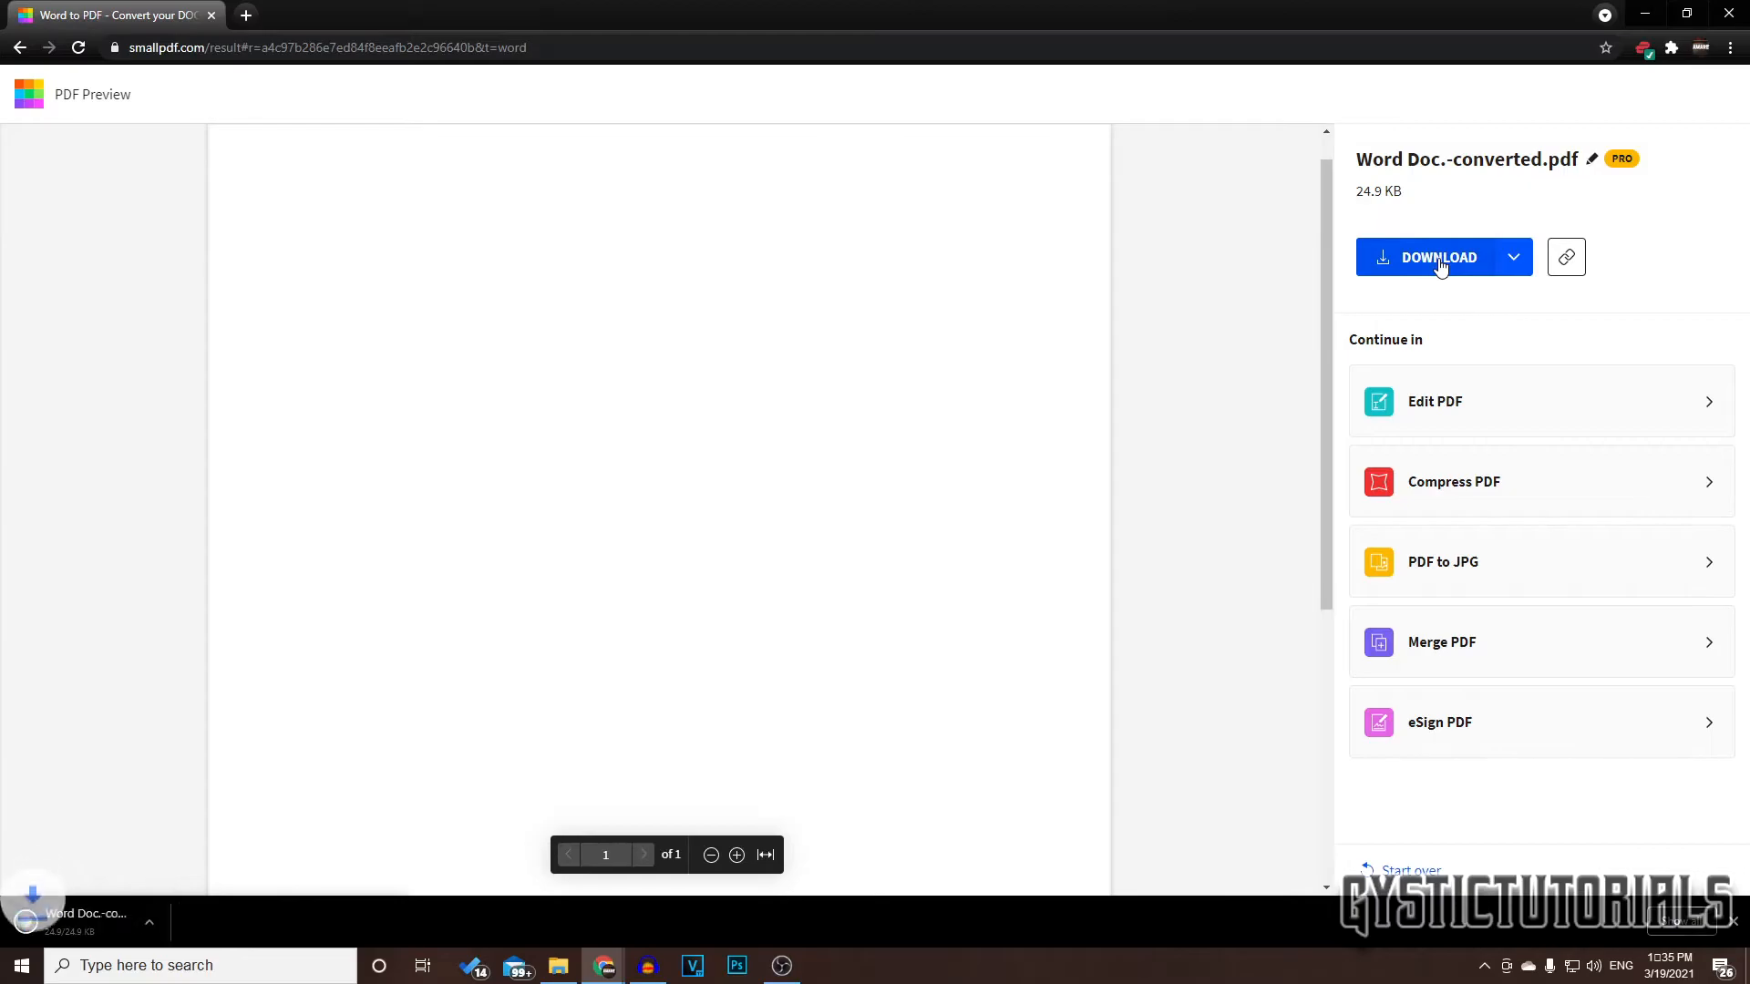